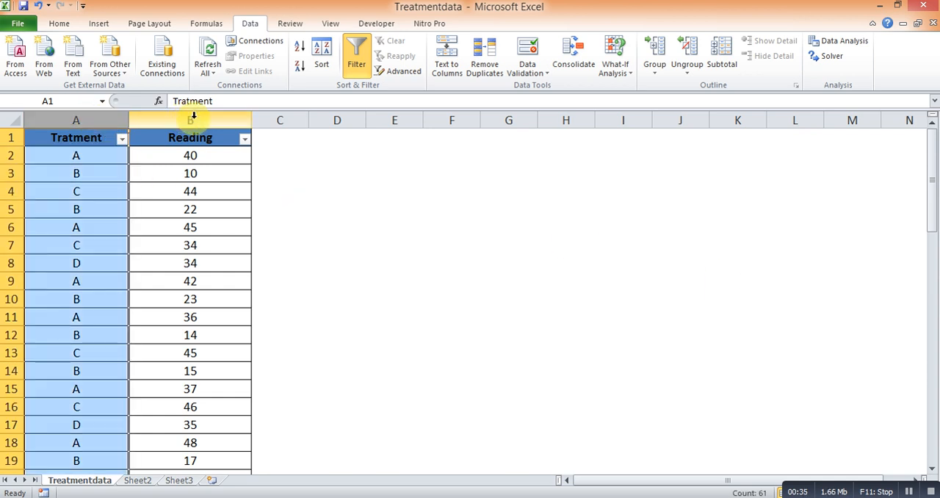
- Inspect the Tratment and Reading columns of the data, then run the library, setwd and read.csv lines into treat_df
{"action": "left_click", "coordinate": [189, 121]}
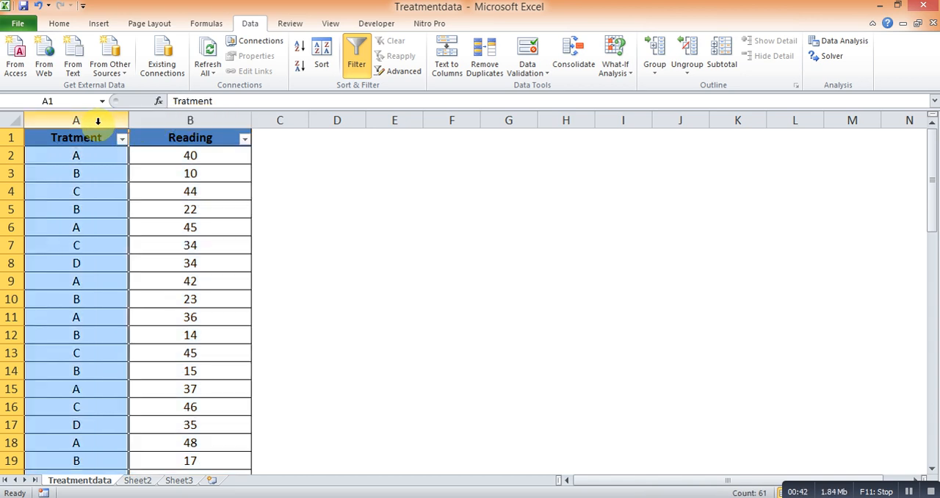
{"action": "left_click", "coordinate": [121, 138]}
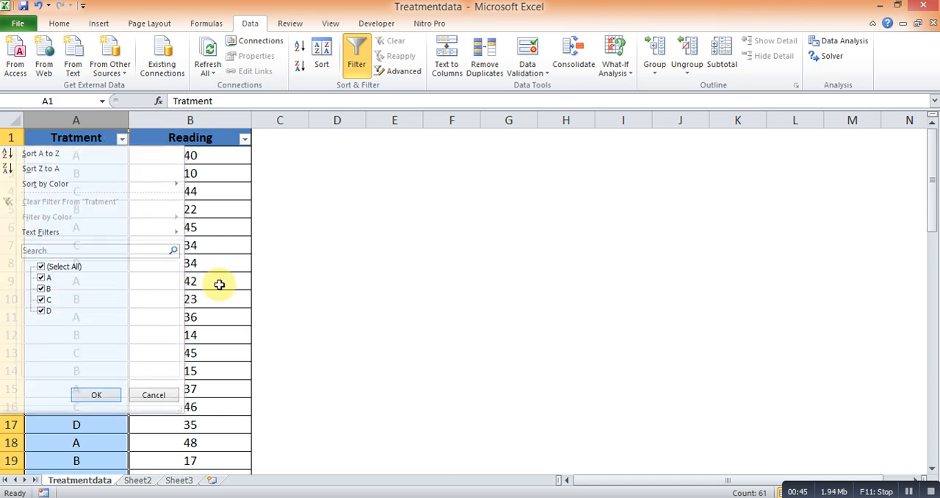
{"action": "left_click", "coordinate": [97, 394]}
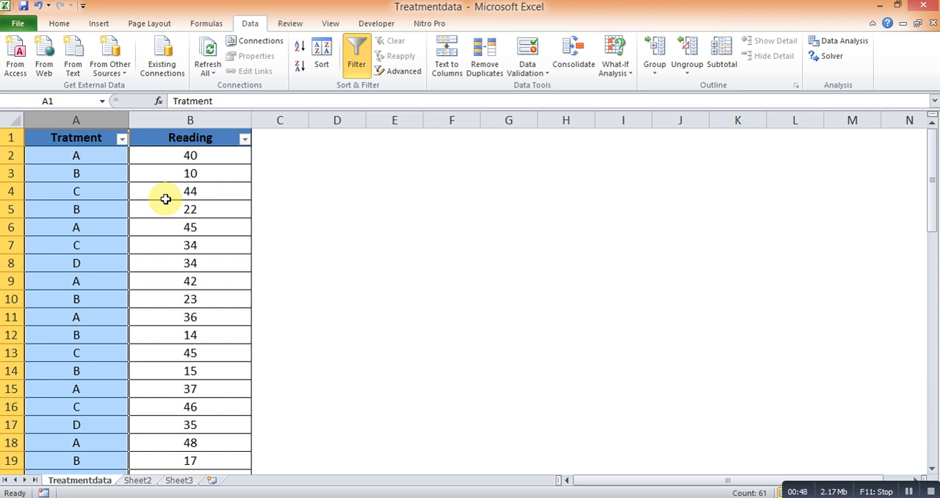
{"action": "left_click", "coordinate": [191, 226]}
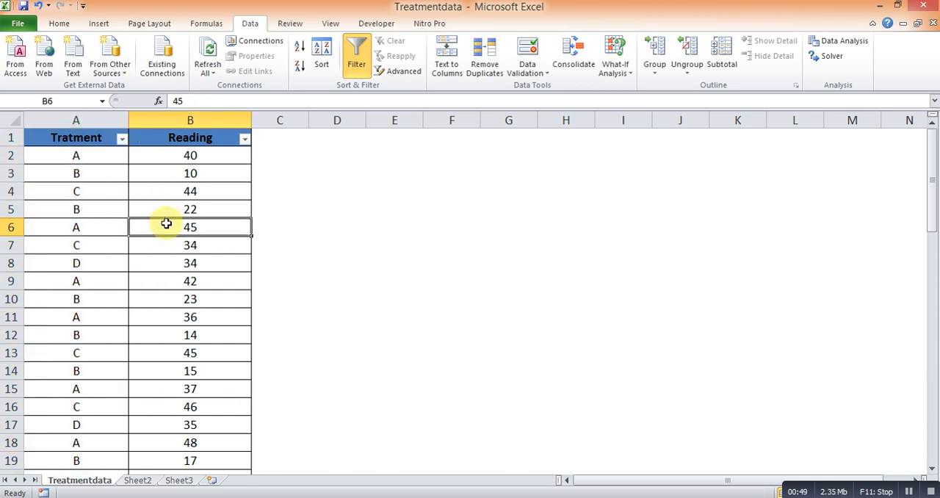
{"action": "left_click", "coordinate": [191, 191]}
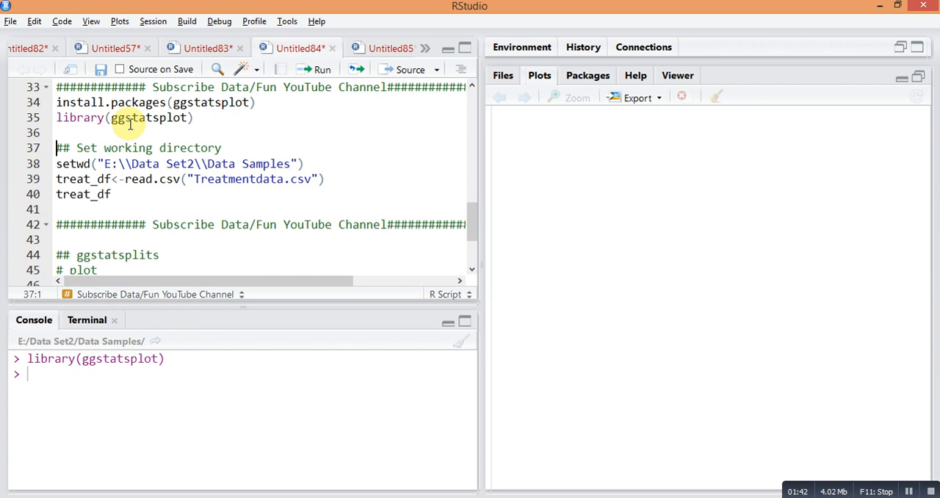
{"action": "left_click", "coordinate": [101, 163]}
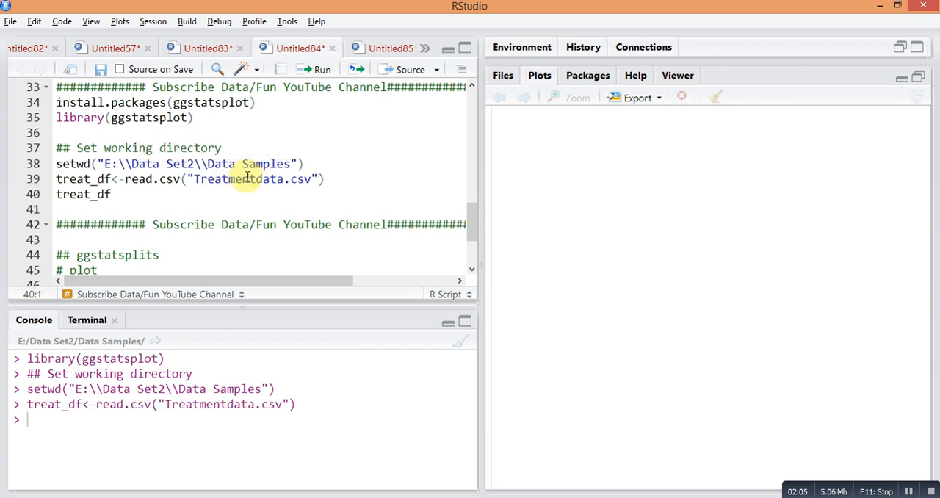
- Wrap treat_df in head() and run it to print the first six rows
{"action": "left_click", "coordinate": [89, 194]}
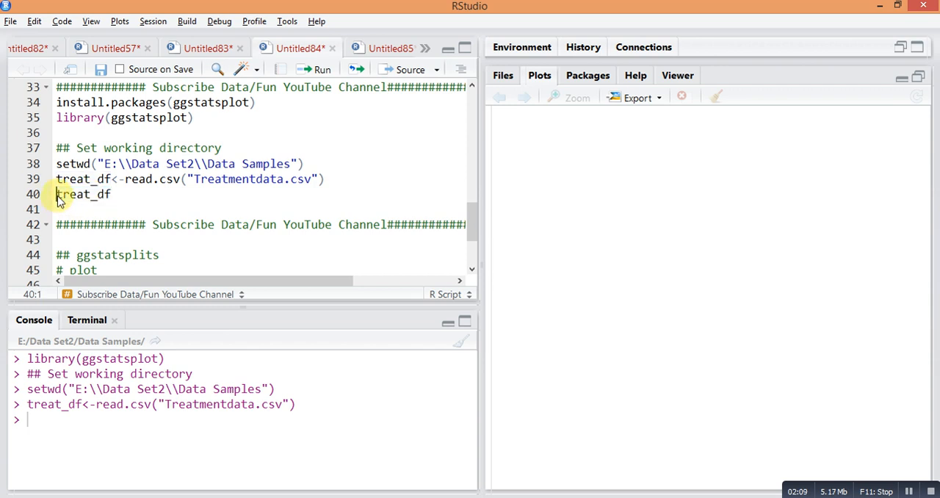
{"action": "type", "text": "head("}
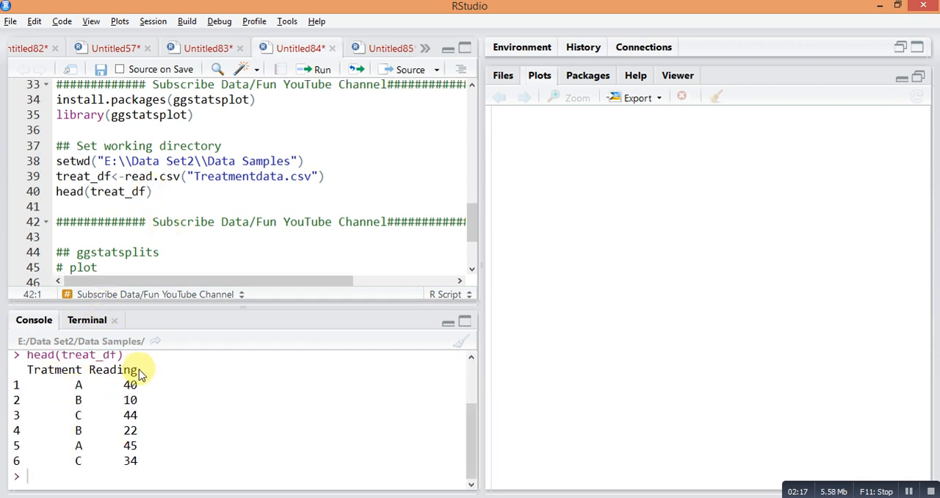
{"action": "mouse_move", "coordinate": [438, 258]}
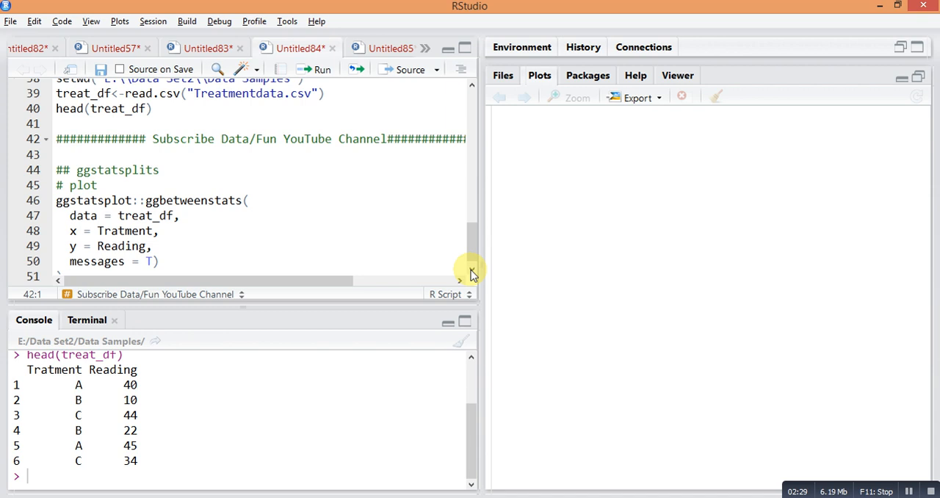
- Review the ggbetweenstats data argument treat_df and run the call, producing Shapiro-Wilk and Bartlett test notes
{"action": "left_click", "coordinate": [139, 200]}
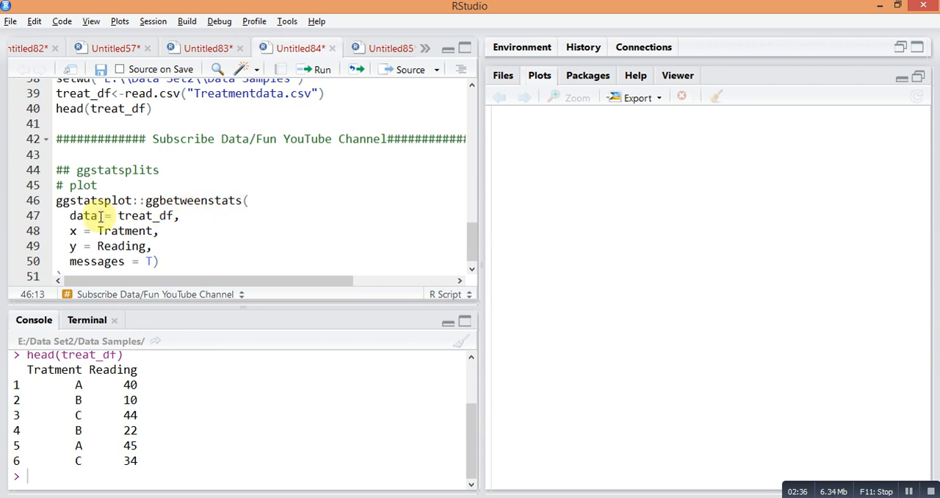
{"action": "double_click", "coordinate": [141, 214]}
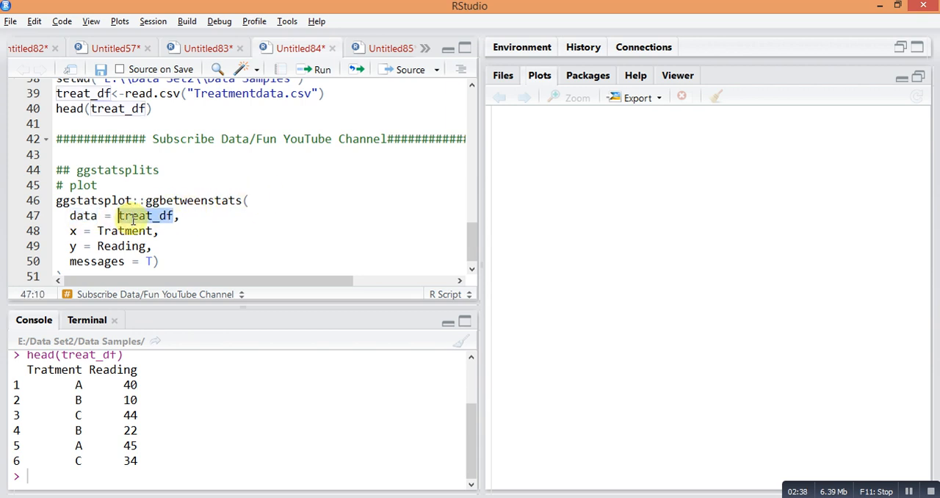
{"action": "double_click", "coordinate": [144, 214]}
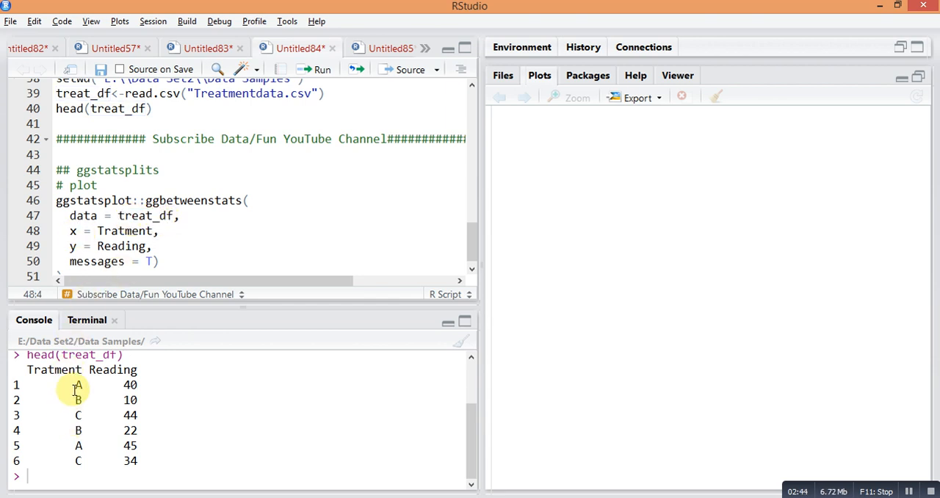
{"action": "left_click", "coordinate": [115, 247]}
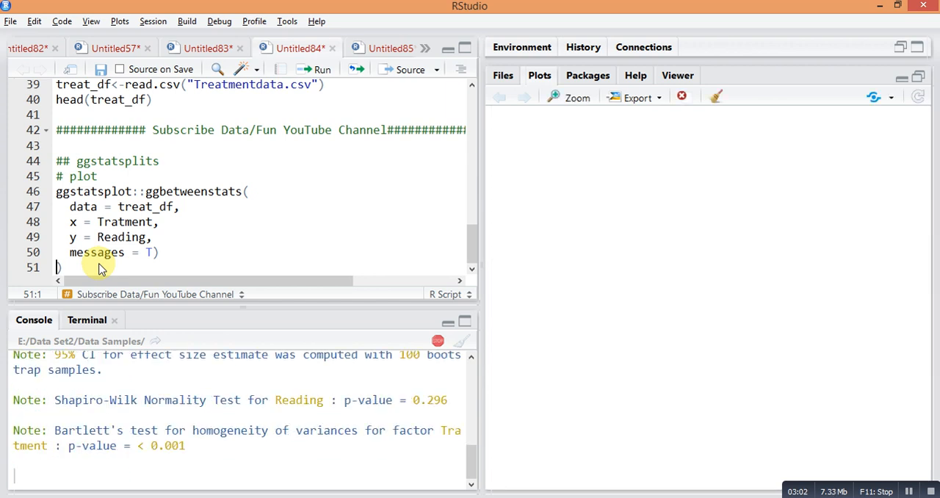
- View the Reading-by-Tratment violin/box plot with means 38.93, 18.93, 46.13, 55.60 and F(3,30.20) = 85.29
{"action": "left_click", "coordinate": [321, 67]}
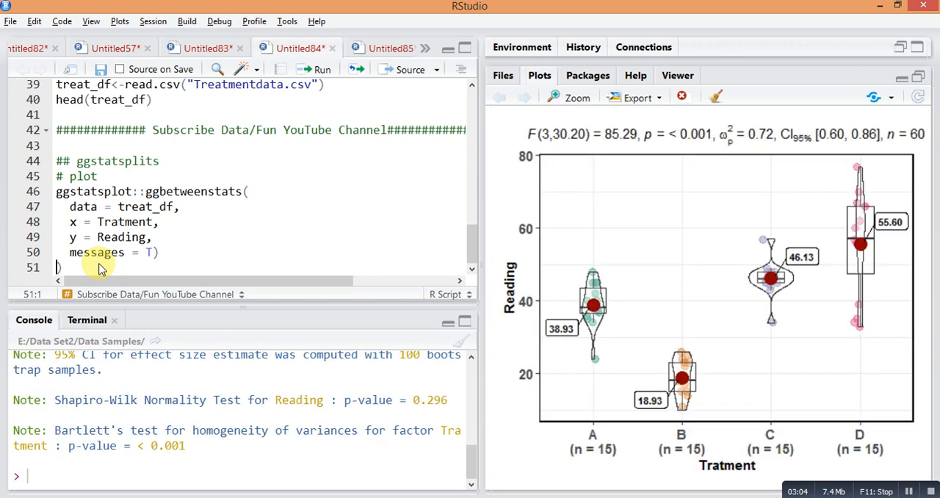
{"action": "mouse_move", "coordinate": [822, 273]}
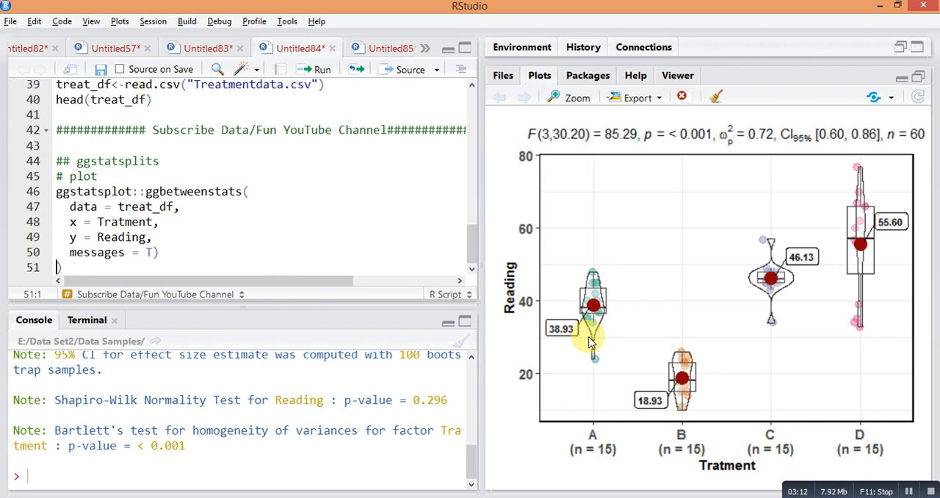
{"action": "mouse_move", "coordinate": [594, 272]}
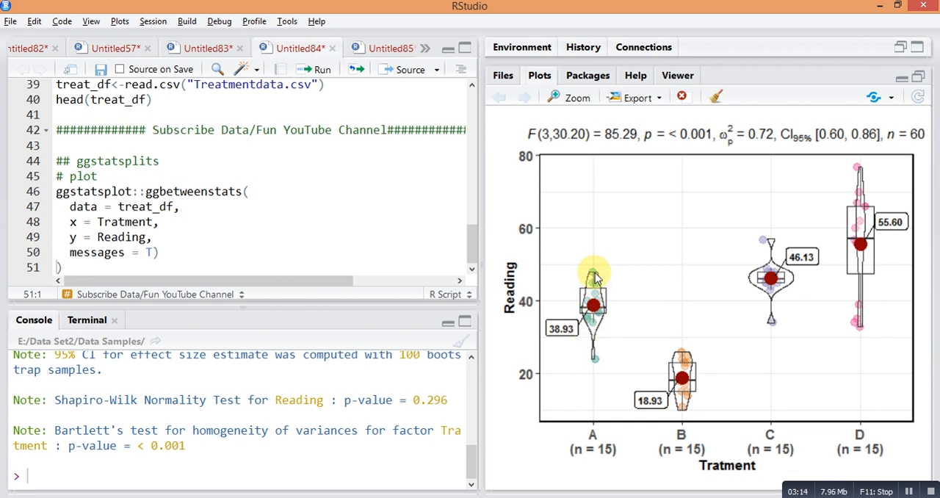
{"action": "mouse_move", "coordinate": [702, 368]}
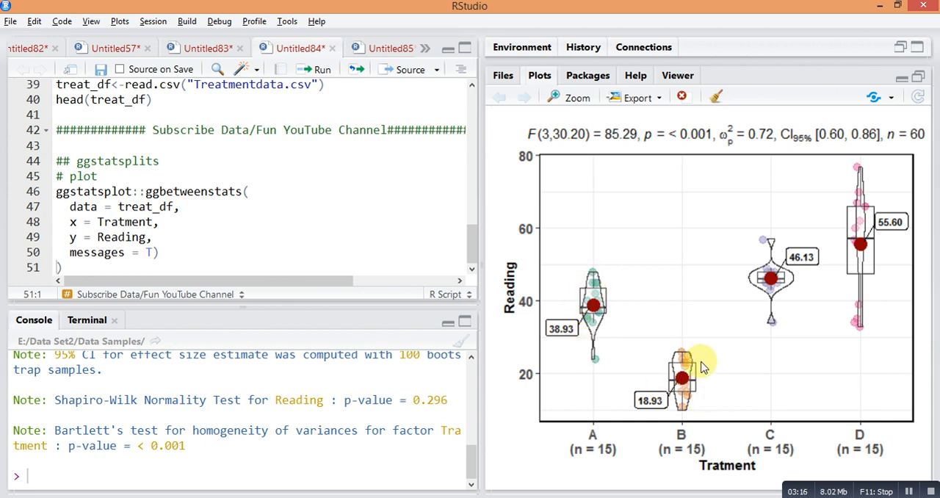
{"action": "mouse_move", "coordinate": [761, 282]}
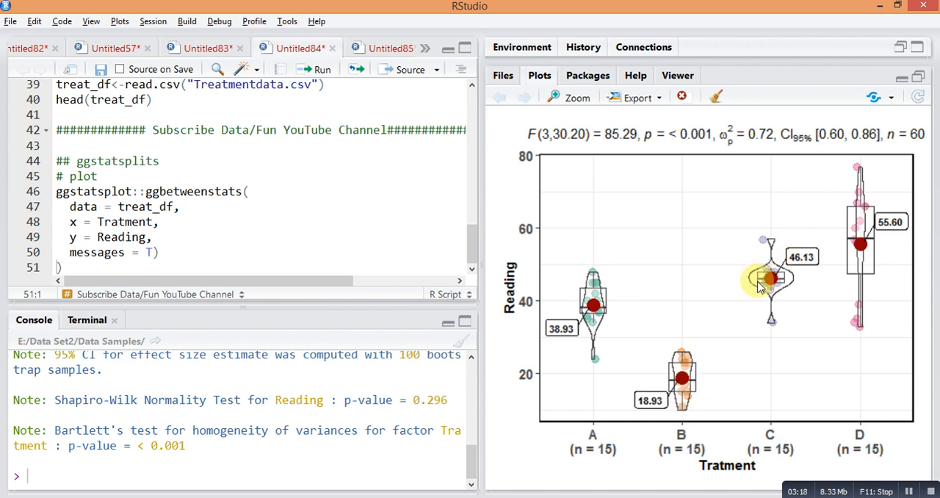
{"action": "mouse_move", "coordinate": [737, 279]}
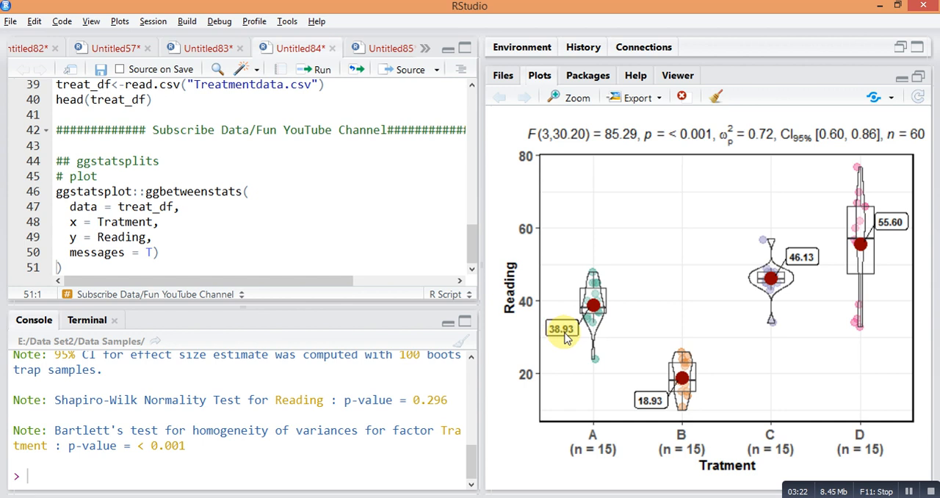
{"action": "mouse_move", "coordinate": [676, 380]}
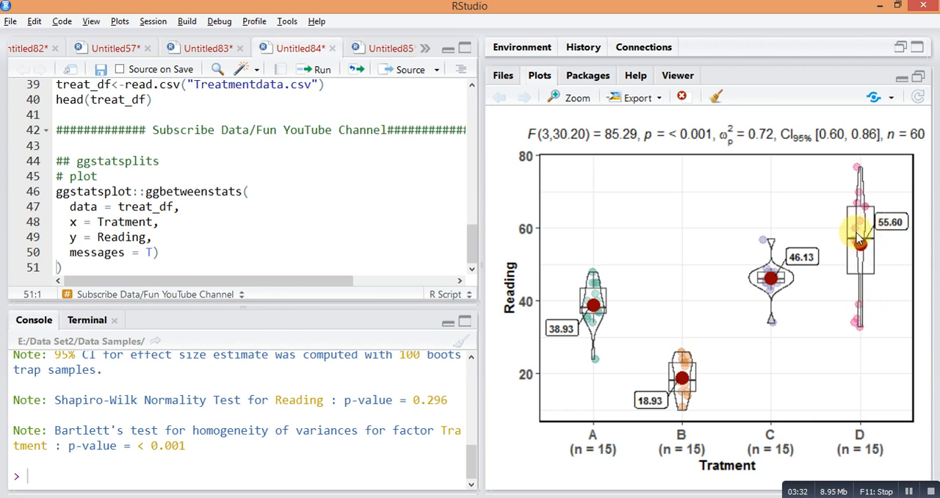
{"action": "mouse_move", "coordinate": [757, 294]}
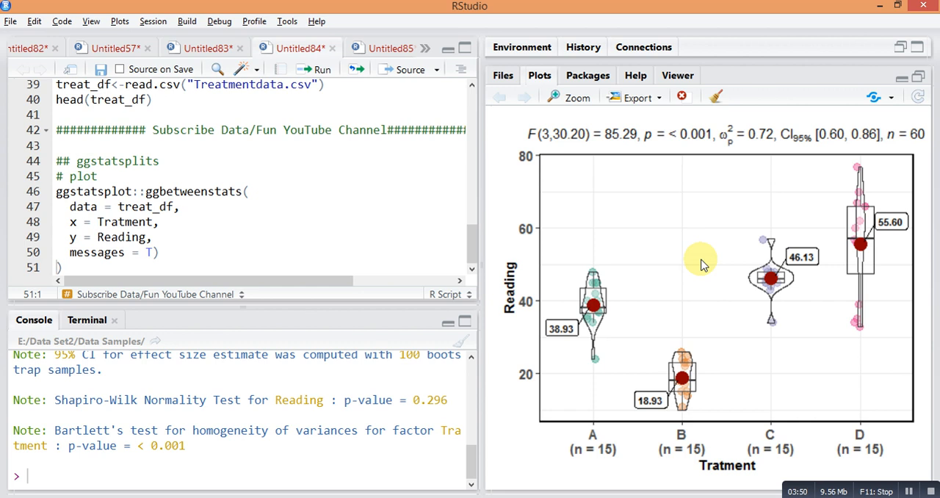
{"action": "mouse_move", "coordinate": [595, 176]}
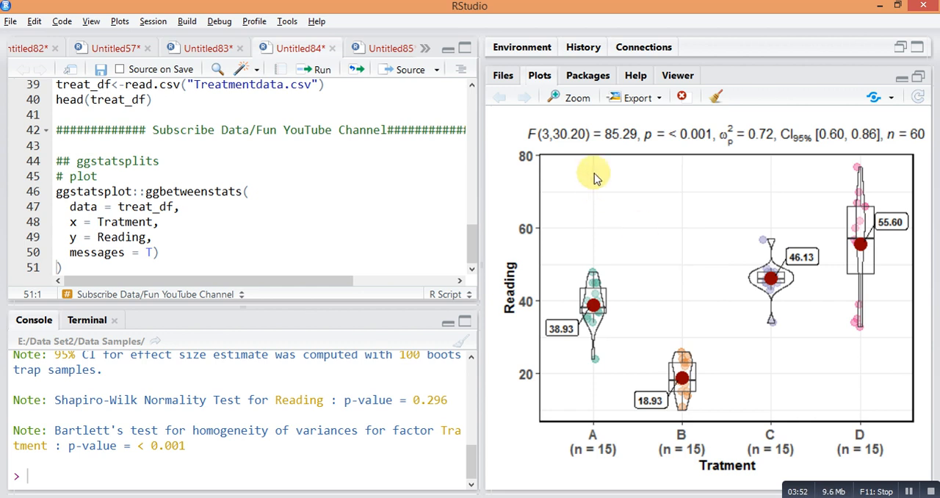
{"action": "mouse_move", "coordinate": [546, 150]}
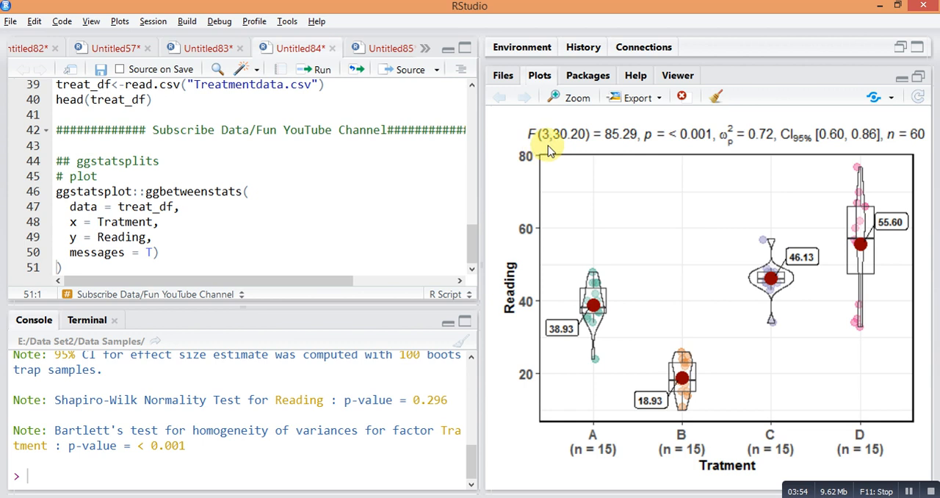
{"action": "mouse_move", "coordinate": [708, 156]}
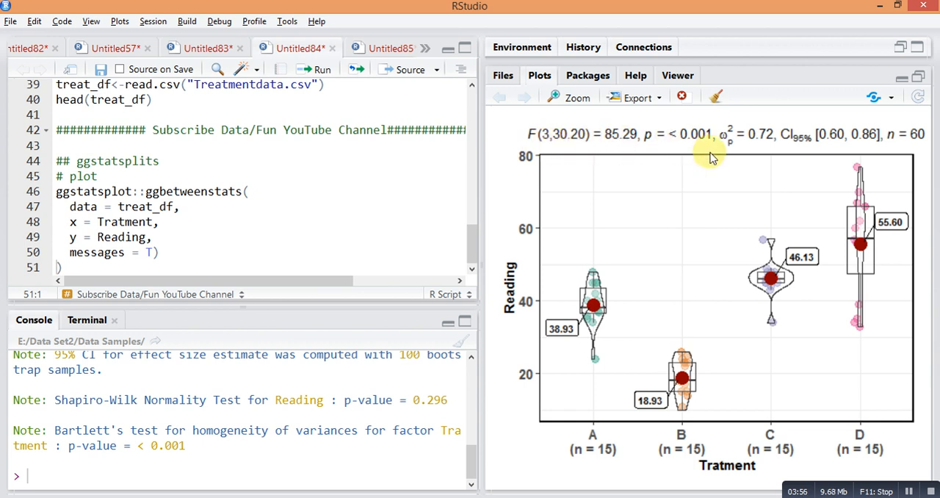
{"action": "mouse_move", "coordinate": [823, 169]}
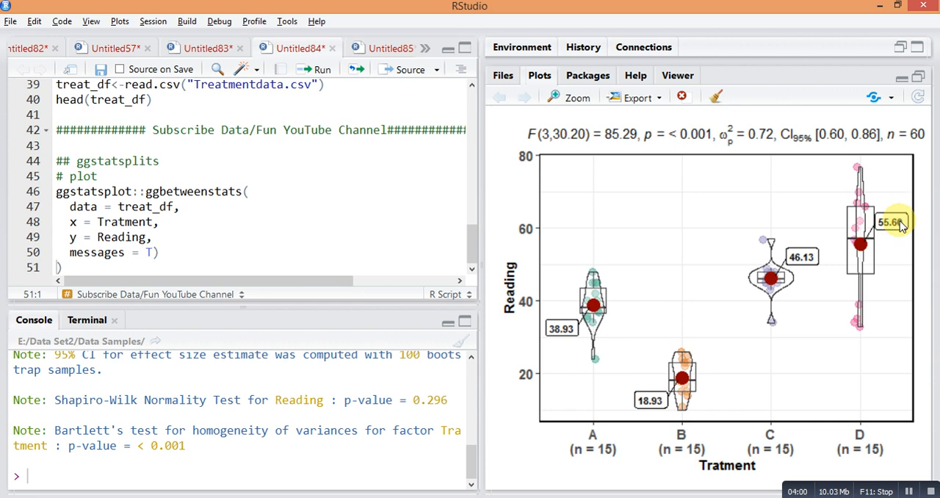
{"action": "mouse_move", "coordinate": [556, 394]}
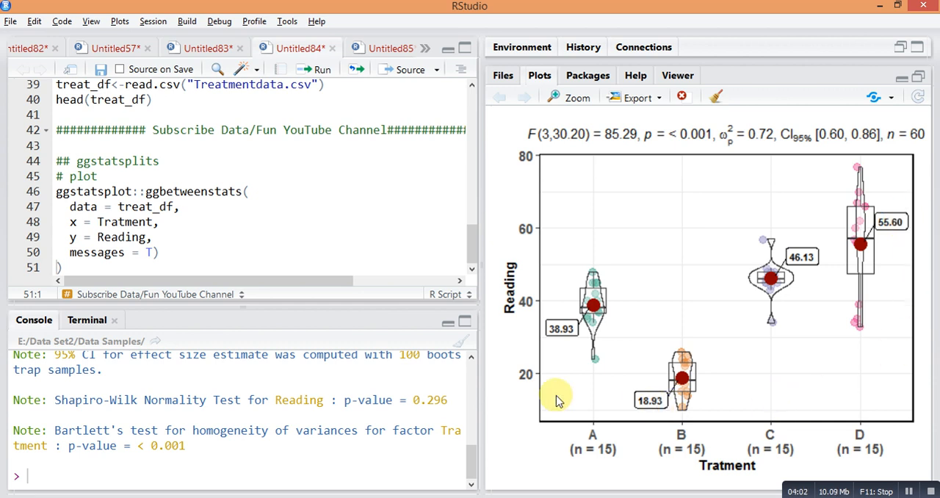